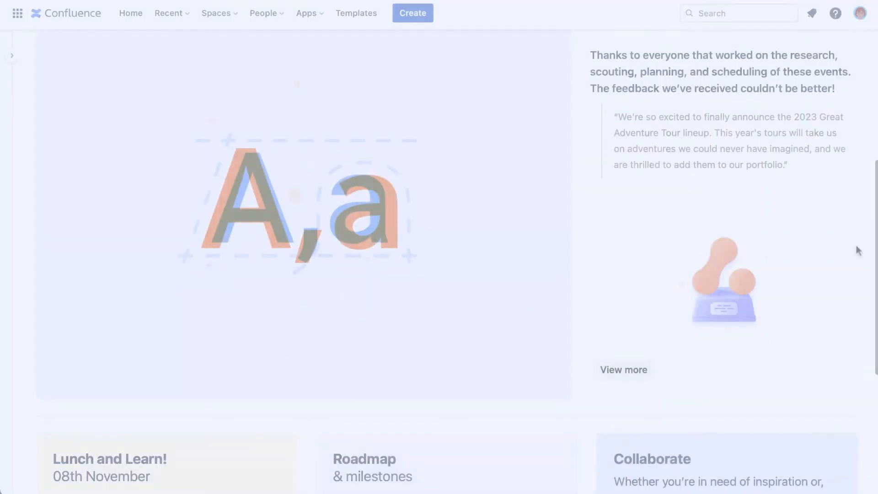
- Start editing the Confluence page to add a Background macro
scroll("down", 3)
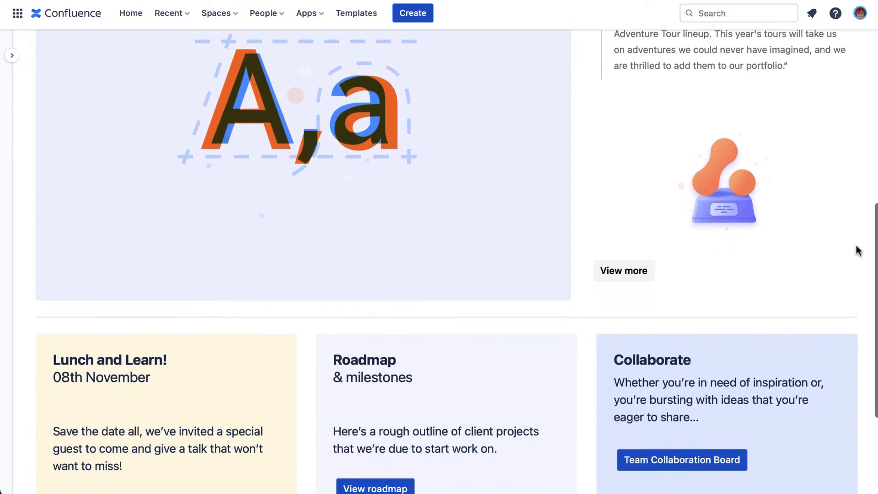
scroll("up", 3)
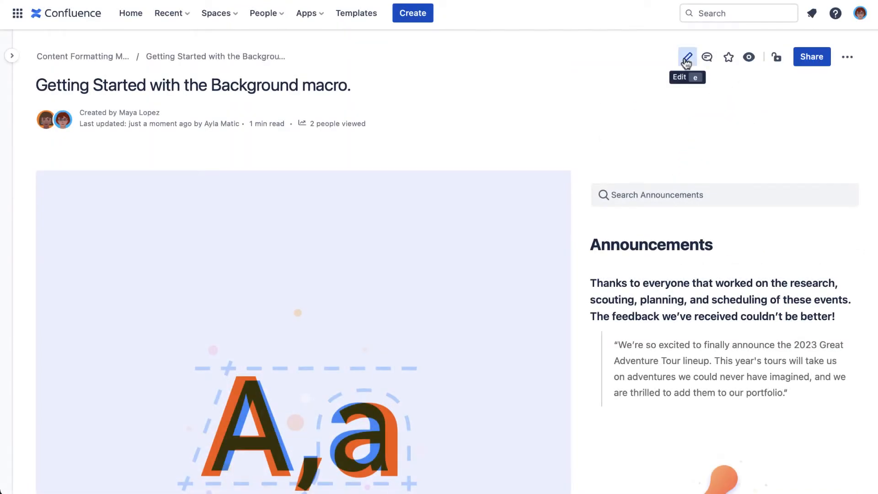
left_click(686, 57)
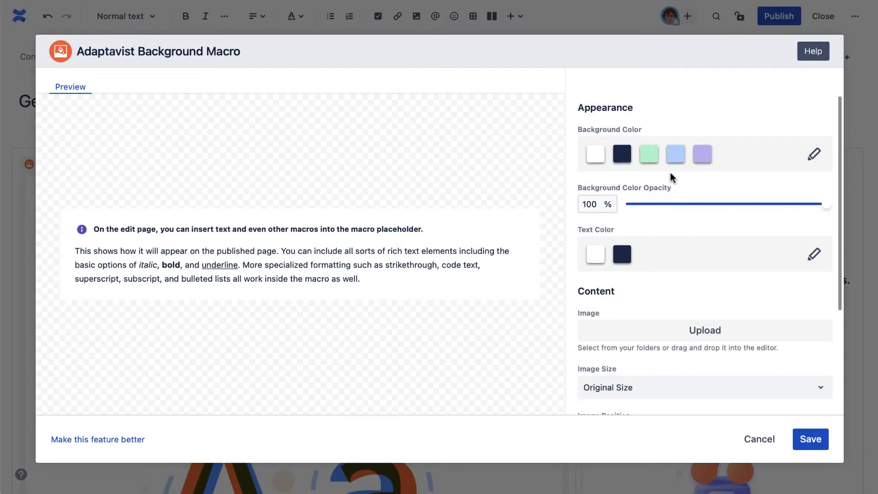
- Try light blue then lilac macro backgrounds and bring up the custom colour chooser
left_click(675, 154)
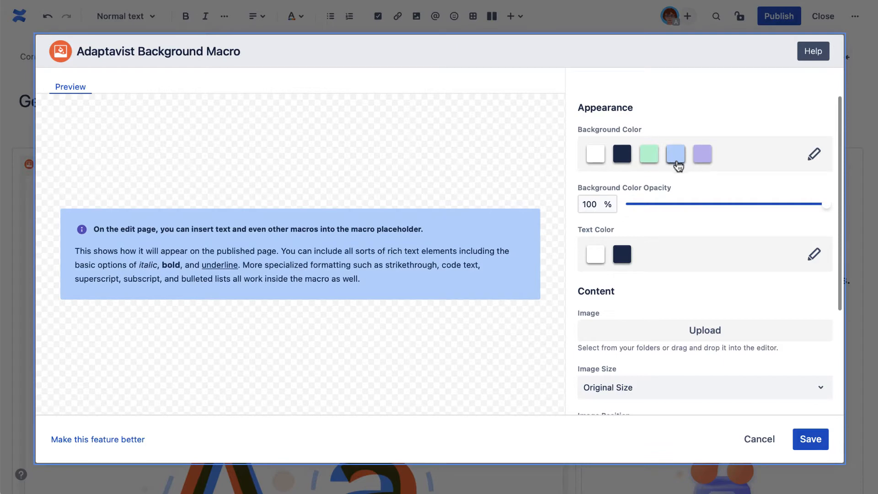
left_click(702, 154)
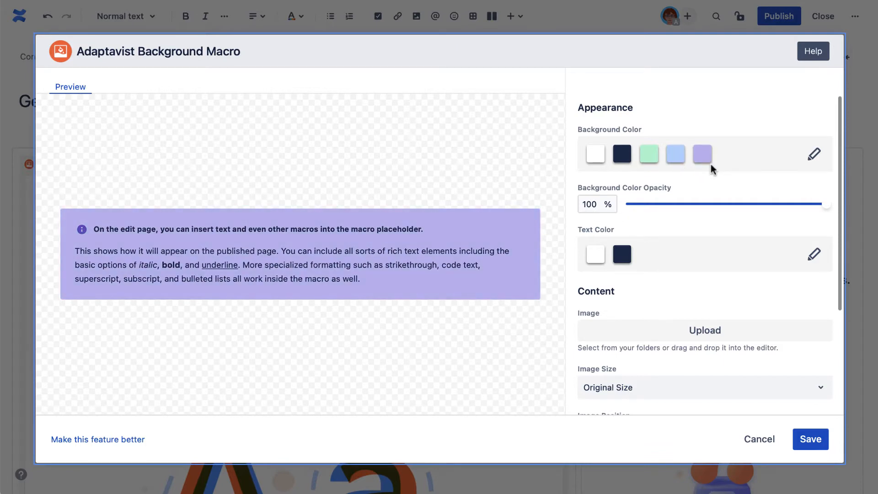
left_click(814, 154)
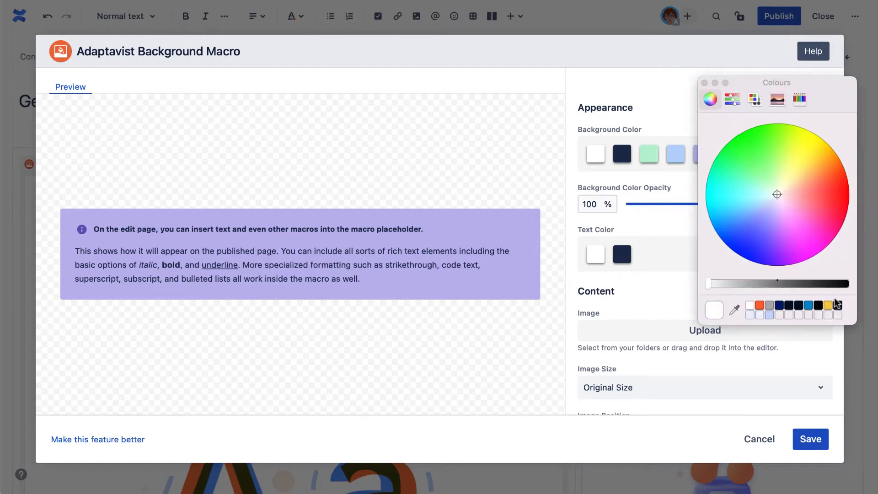
- Choose a soft periwinkle-blue background colour from the picker
left_click(800, 213)
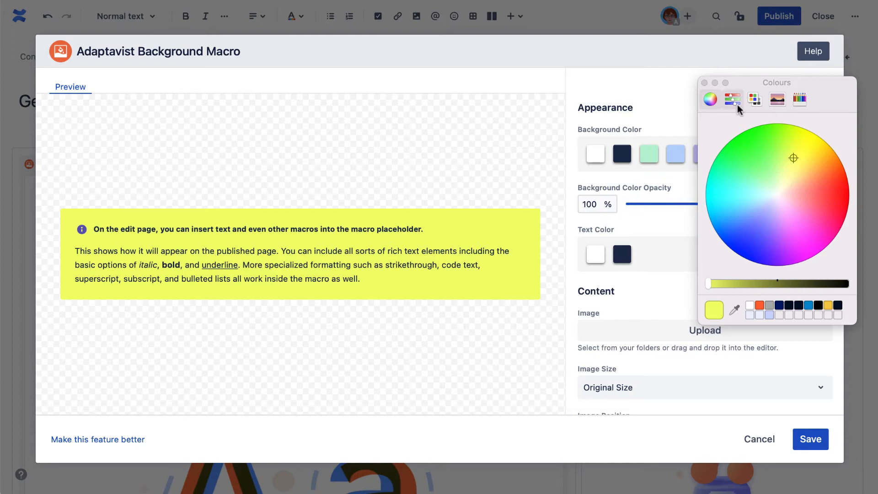
left_click(732, 99)
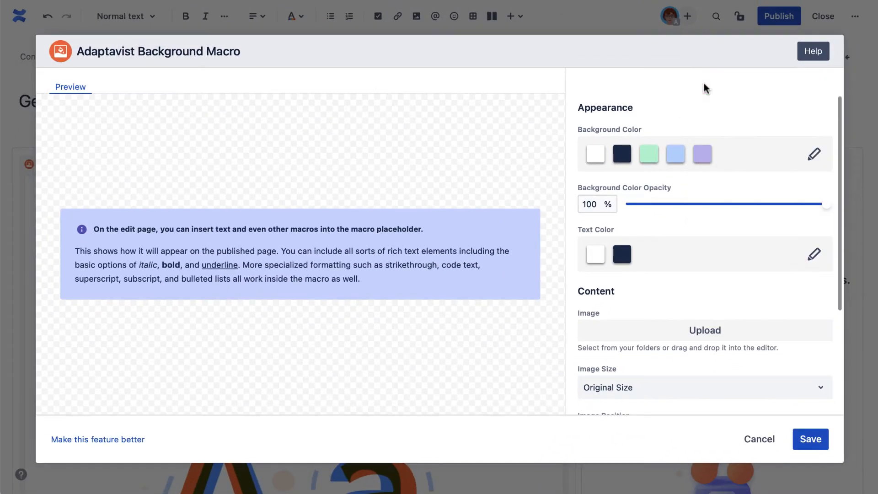
mouse_move(816, 209)
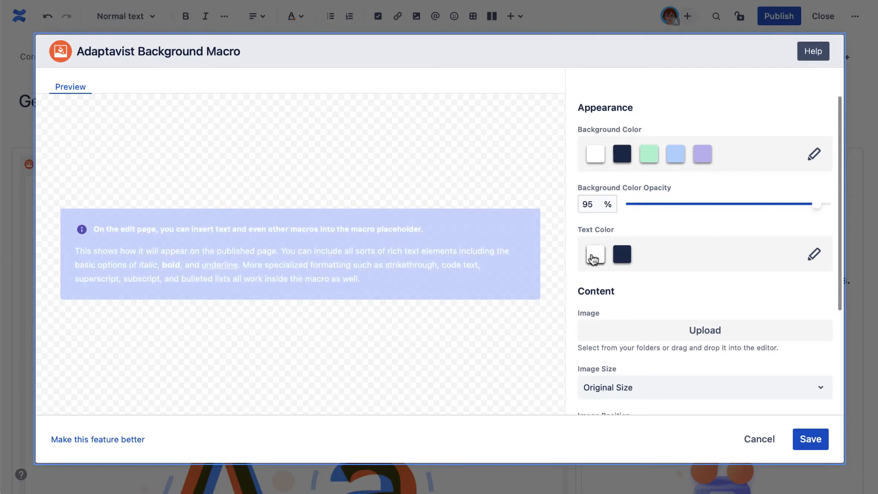
mouse_move(616, 274)
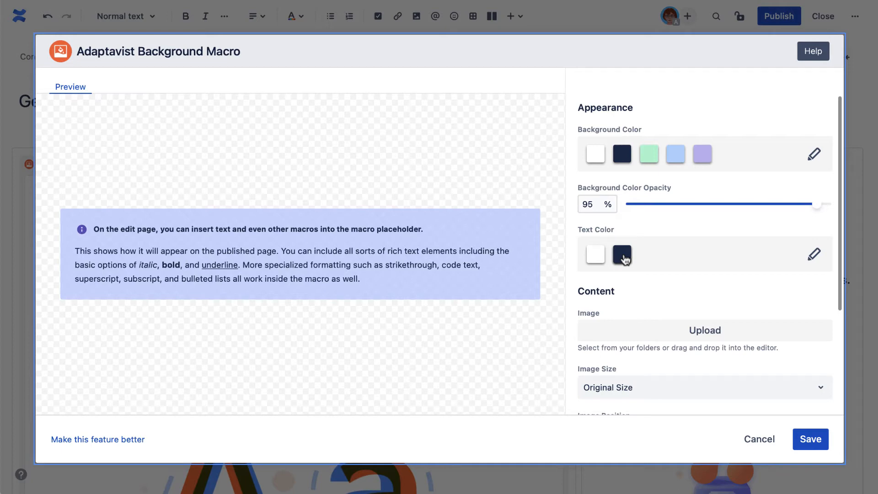
mouse_move(712, 306)
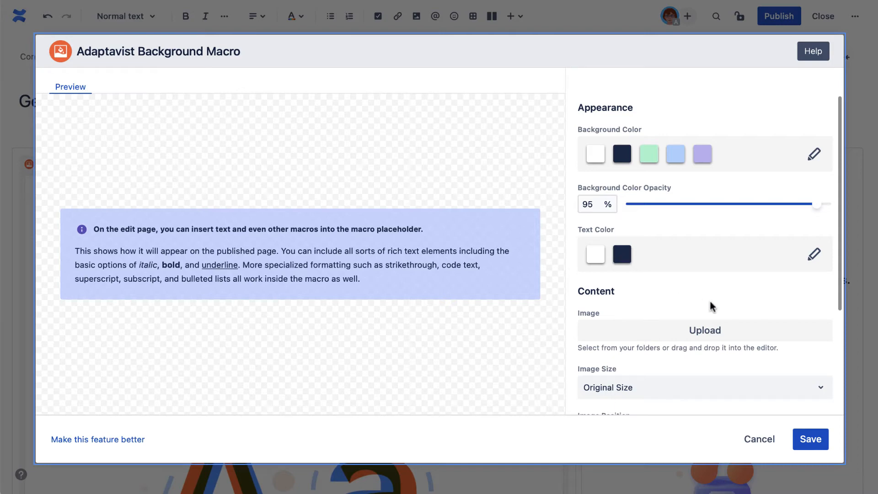
mouse_move(836, 295)
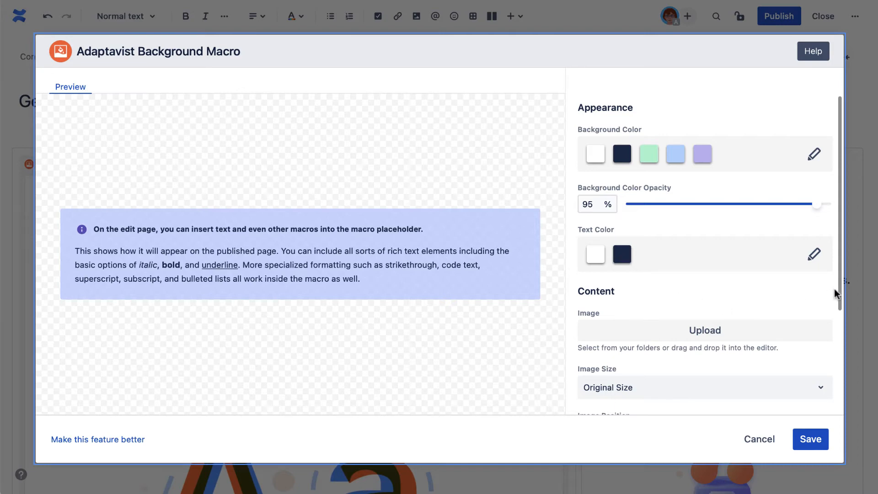
- Upload TeamBadge.png as the macro's background image
scroll("down", 3)
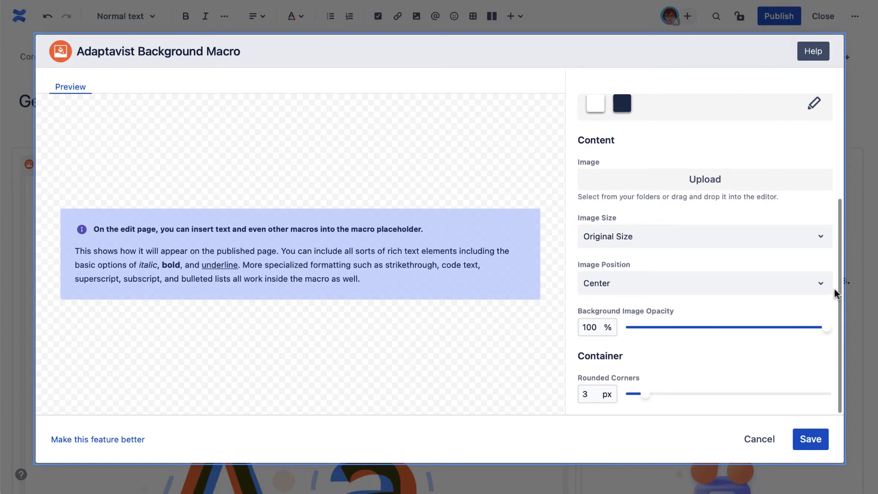
mouse_move(773, 183)
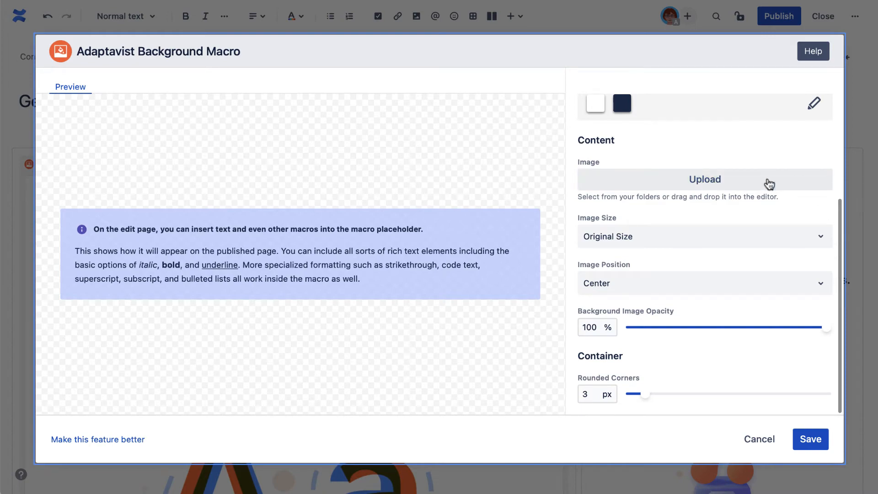
left_click(705, 180)
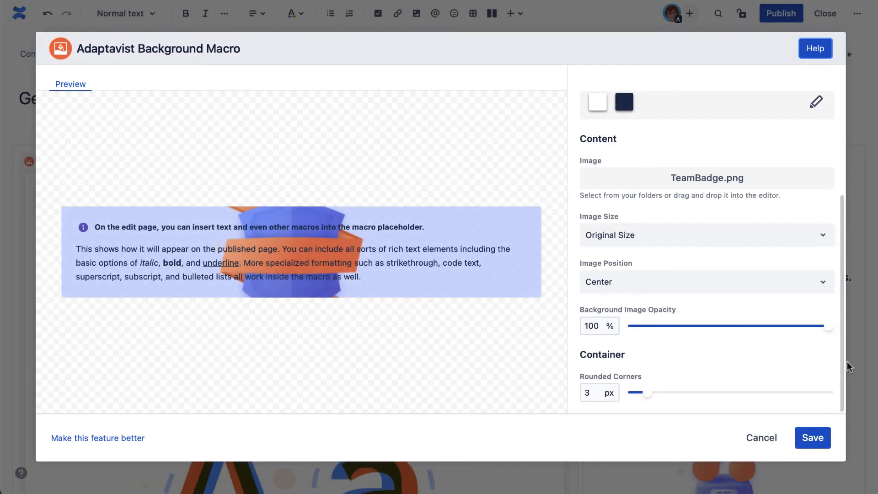
- Set Image Size to 'Resize to fit into the container'
left_click(707, 235)
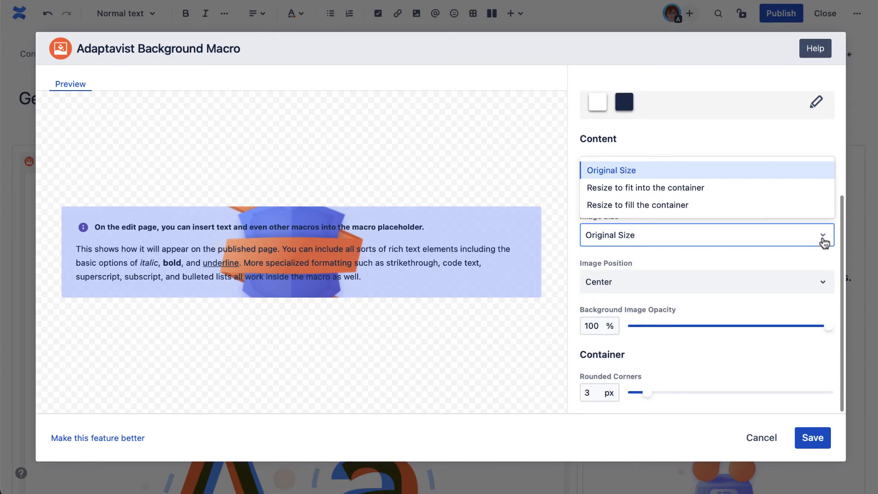
left_click(646, 187)
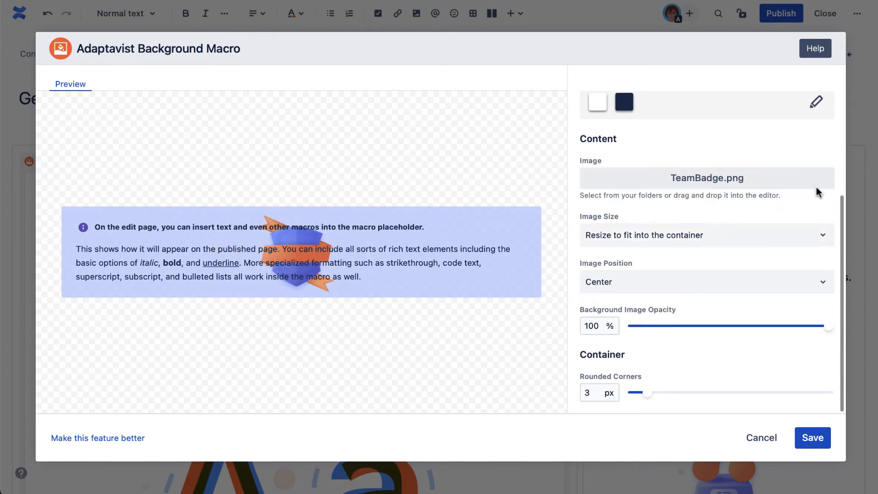
- Try Image Position 'Bottom left', then reopen the position choices
left_click(706, 281)
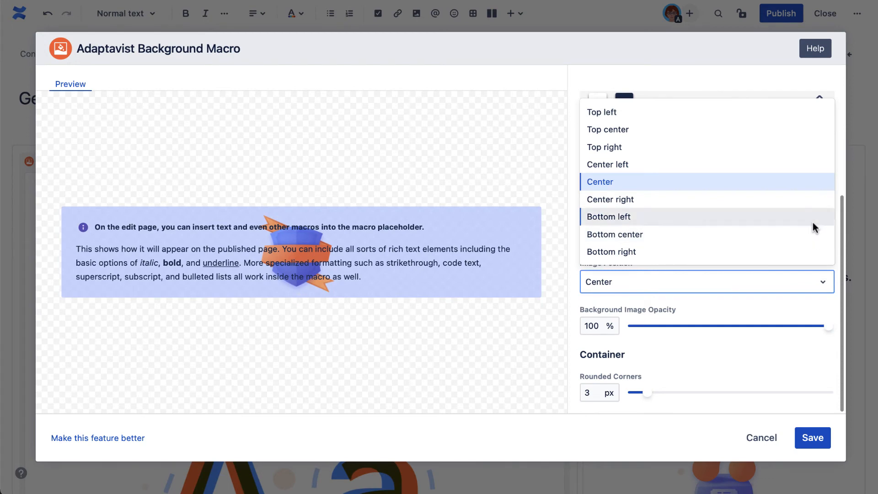
left_click(609, 217)
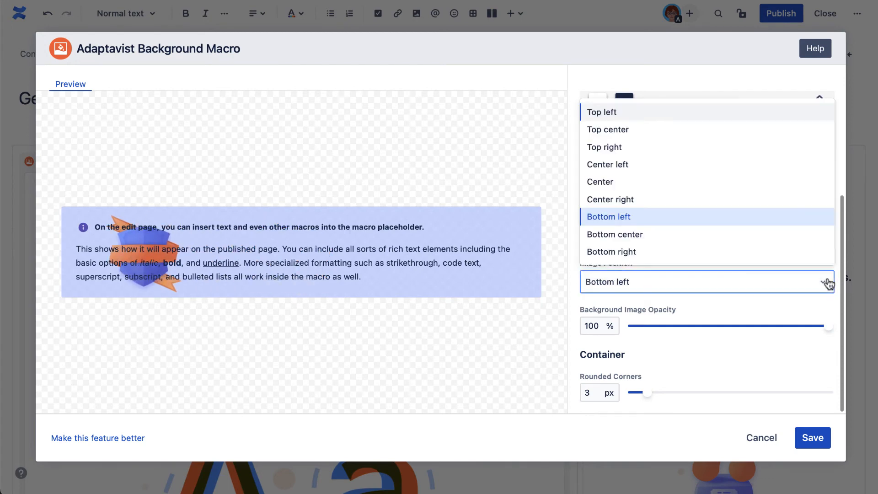
left_click(599, 182)
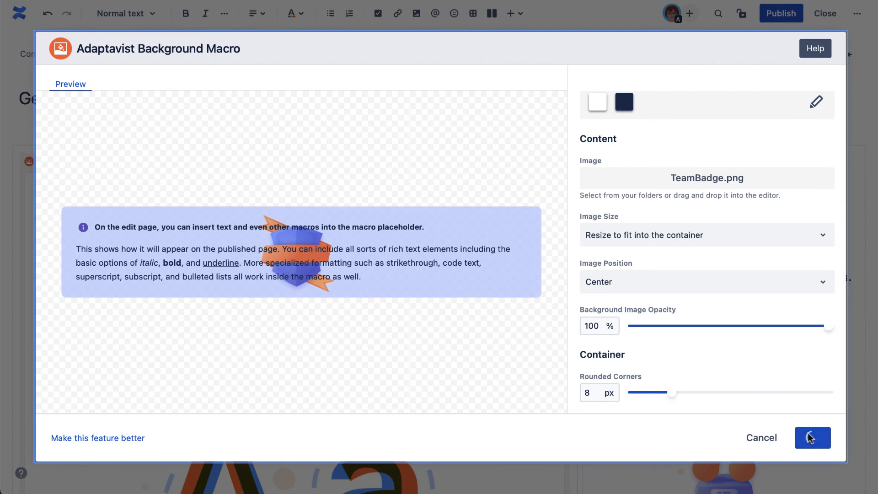
- Save the Background macro settings and insert it into the page
left_click(812, 437)
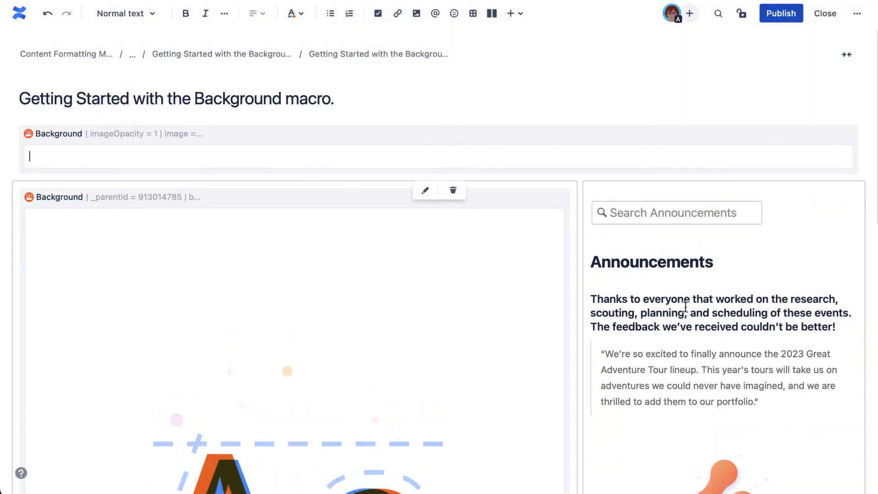